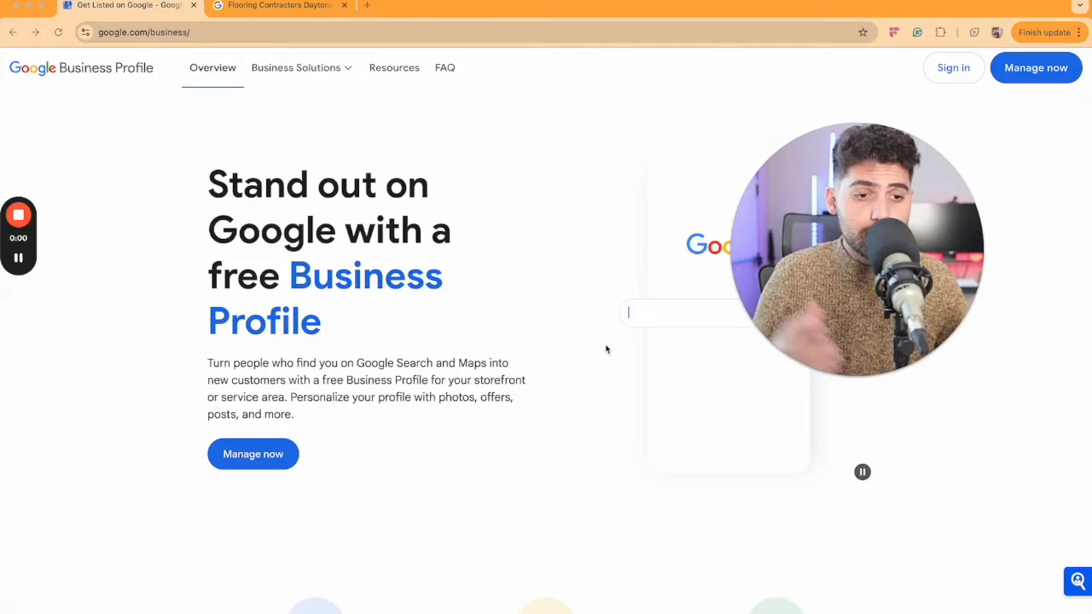
Search 'Electricians near me' and reach the list of verified business locations to manage.
{"action": "type", "text": "Electricians near me"}
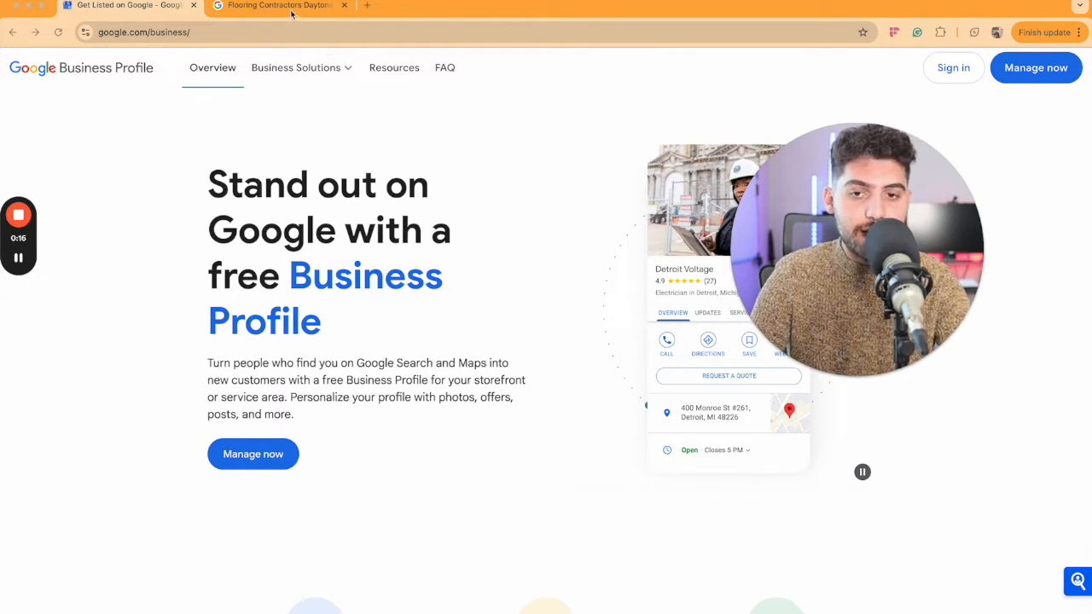
{"action": "left_click", "coordinate": [279, 5]}
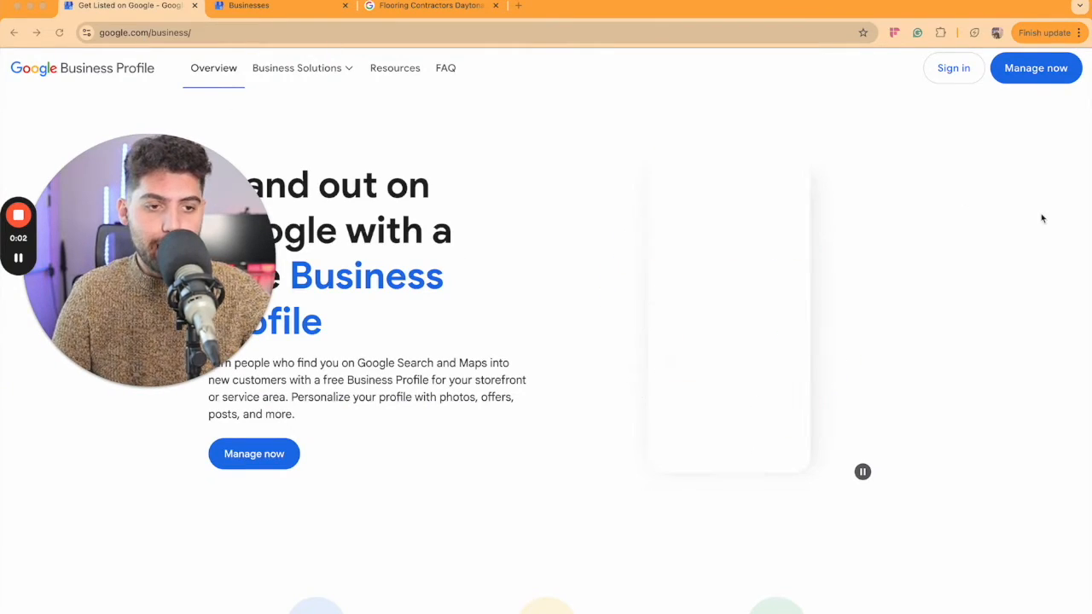
{"action": "type", "text": "Electri"}
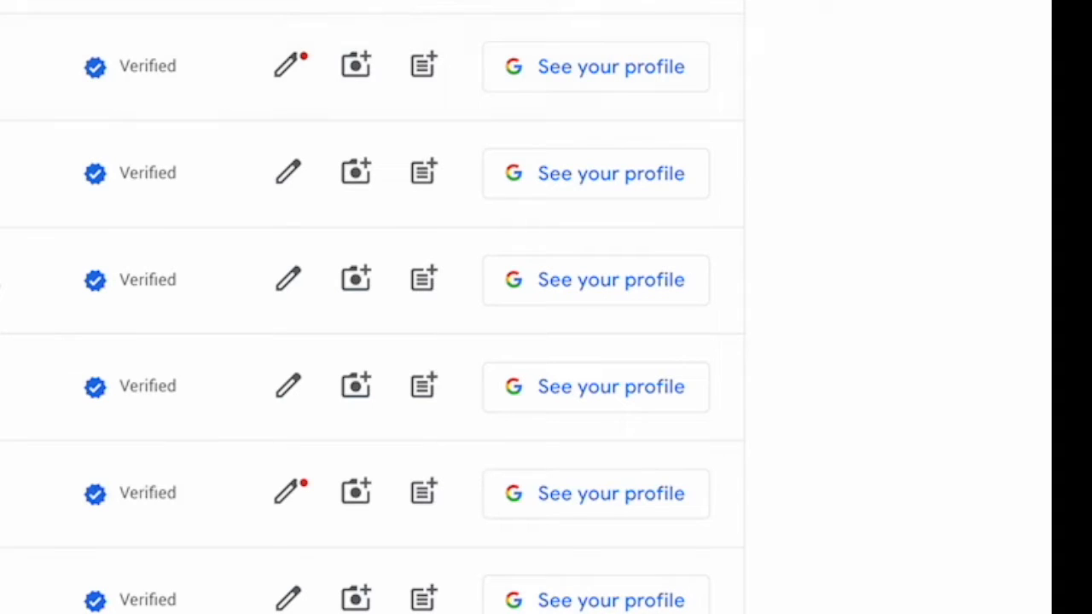
{"action": "mouse_move", "coordinate": [662, 89]}
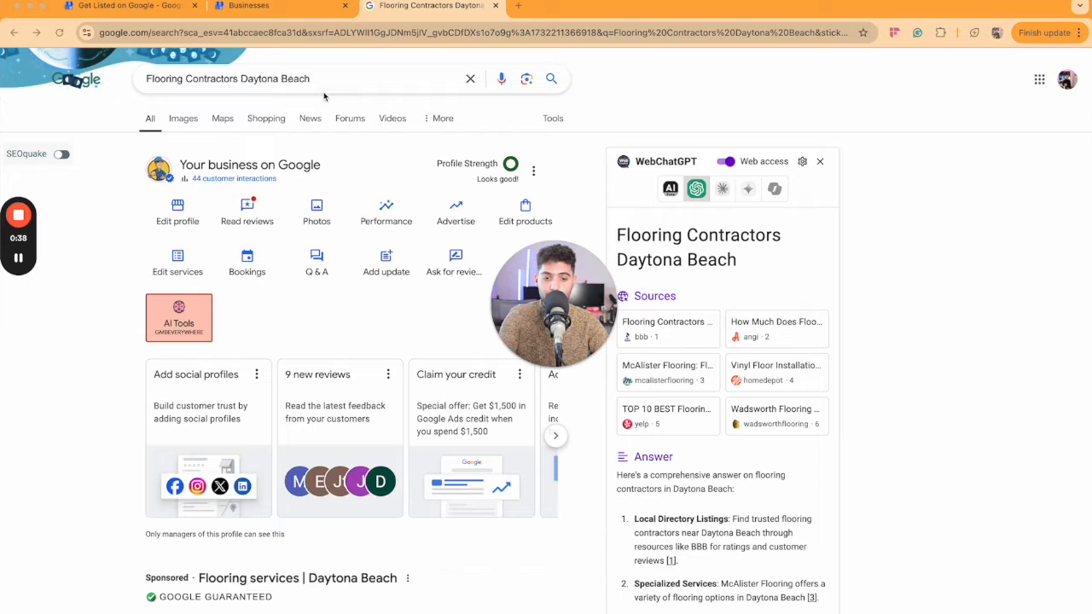
{"action": "mouse_move", "coordinate": [358, 169]}
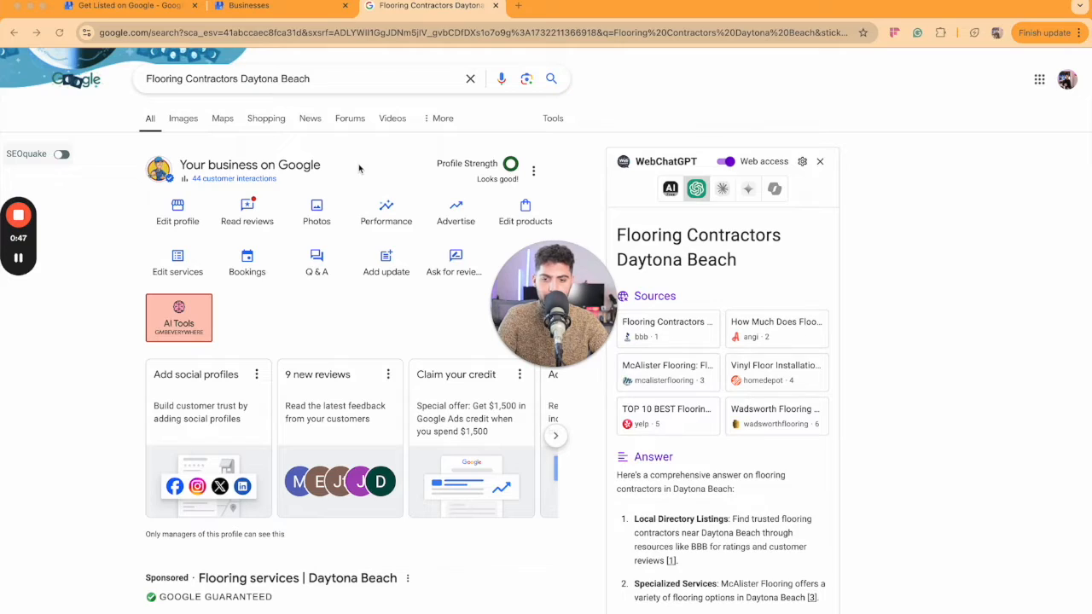
Scroll the Flooring Contractors Daytona Beach results to the Your business on Google panel.
{"action": "scroll", "scroll_direction": "down", "scroll_amount": 3}
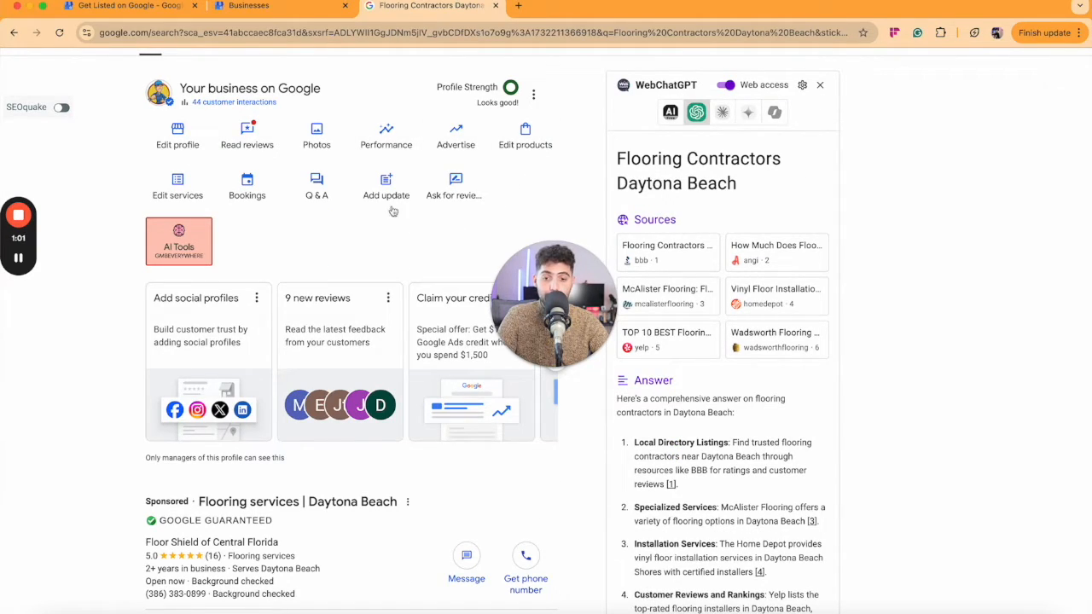
Start a new update post from the business management panel.
{"action": "left_click", "coordinate": [385, 184]}
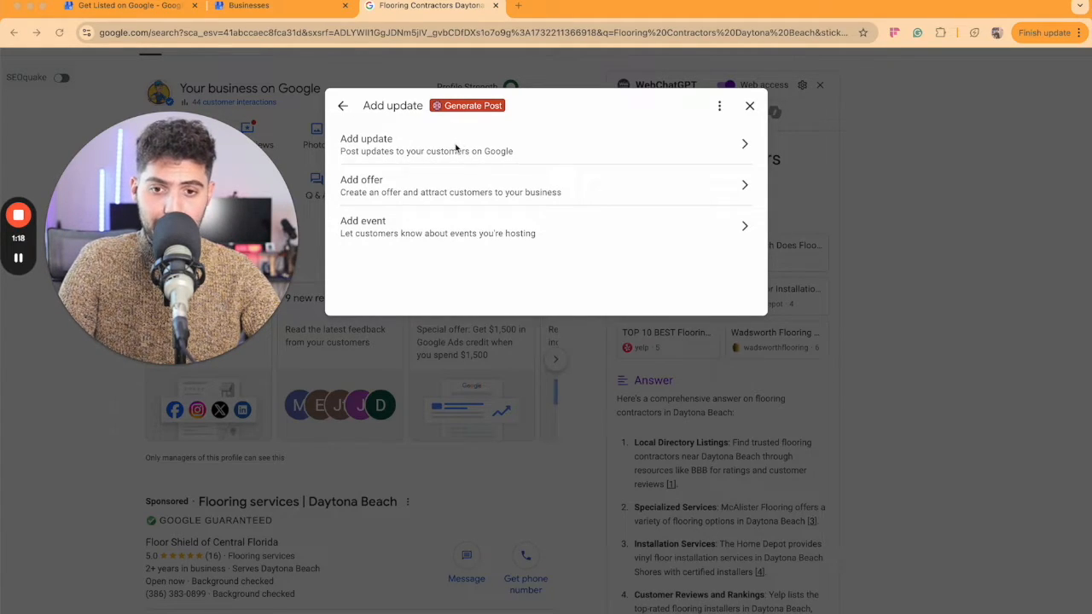
{"action": "mouse_move", "coordinate": [442, 198]}
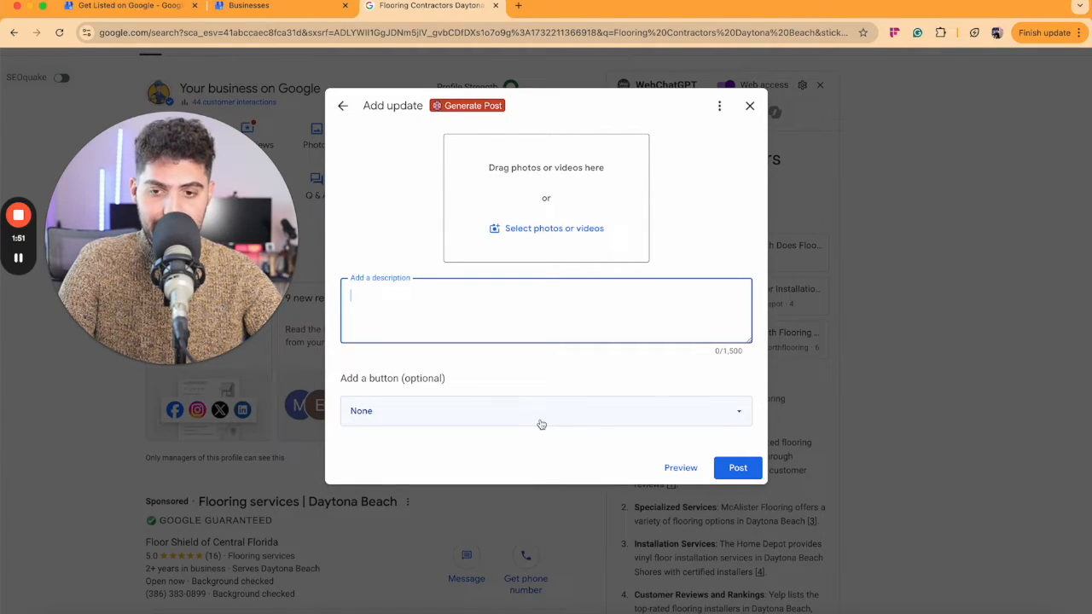
Describe the post as 'Get Your Free Flooring Consultation Today!' with a Call now button.
{"action": "type", "text": "Get Your Free Flooring Consultation Today!"}
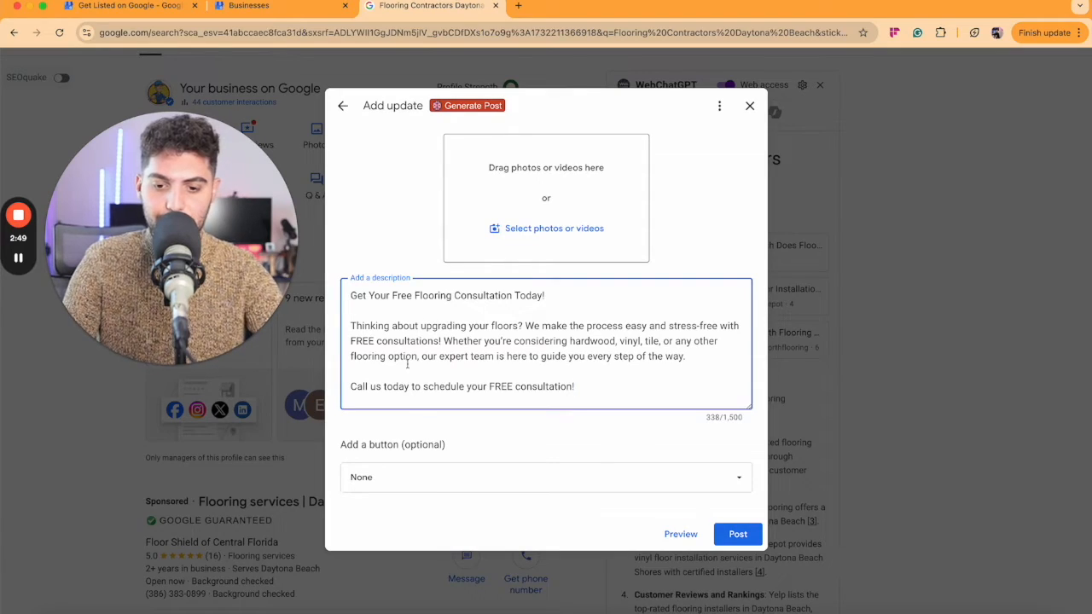
{"action": "left_click", "coordinate": [545, 477]}
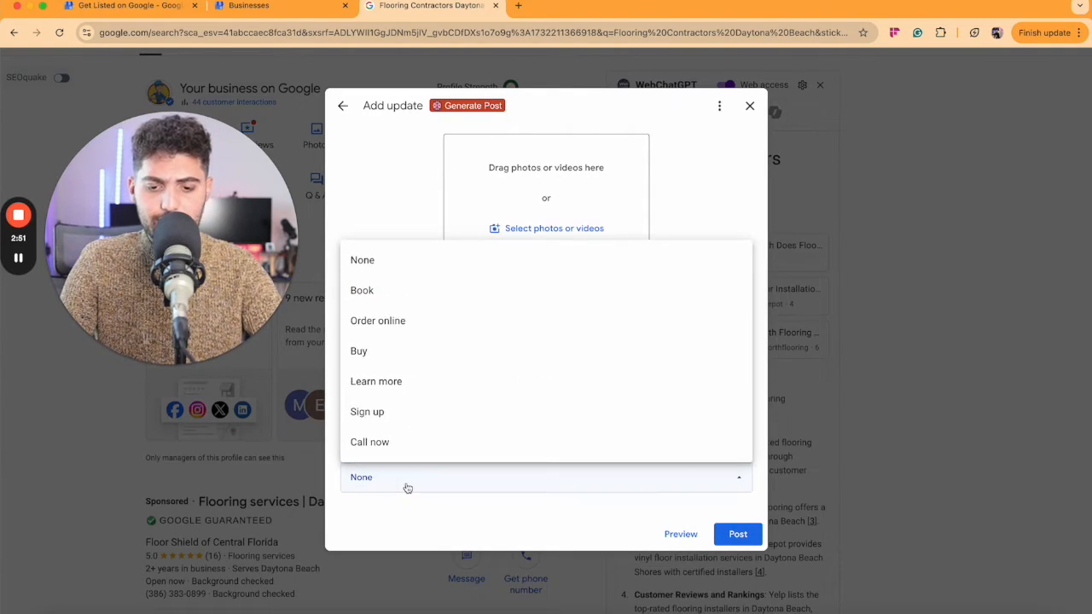
{"action": "mouse_move", "coordinate": [455, 289]}
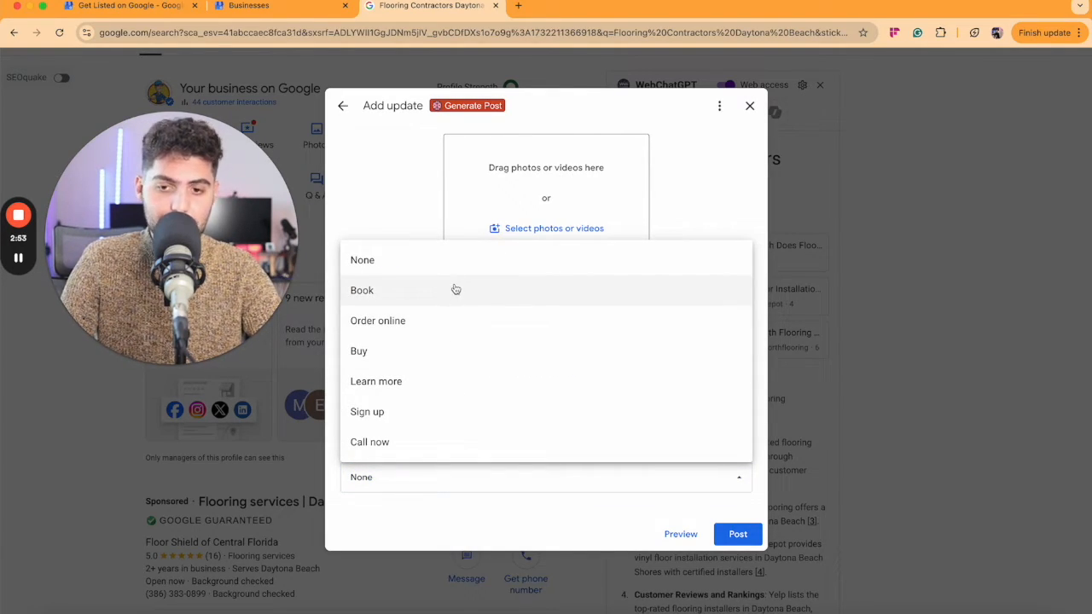
{"action": "mouse_move", "coordinate": [435, 321]}
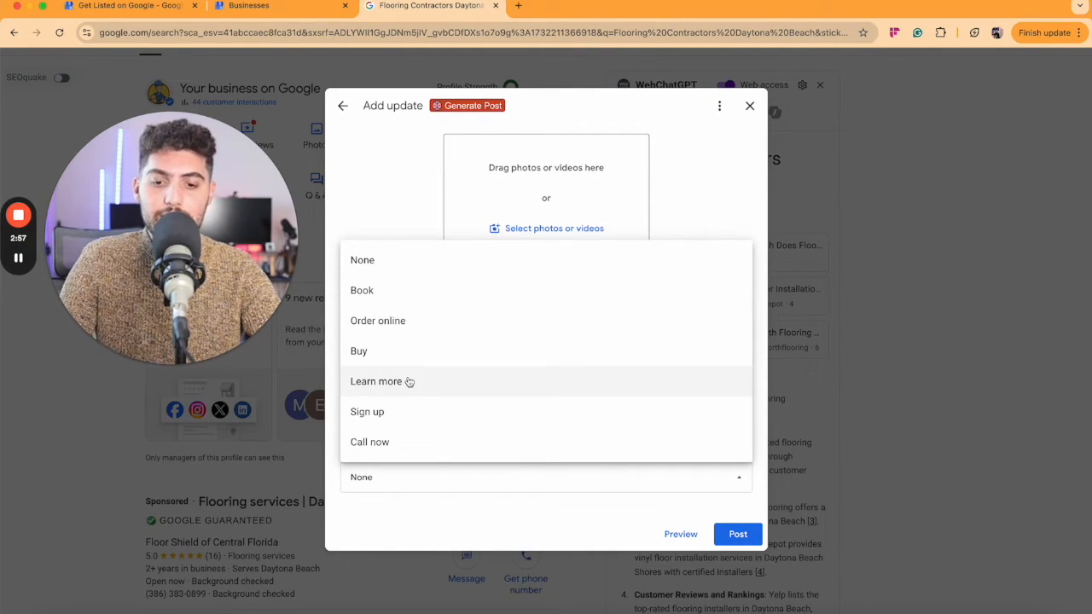
{"action": "mouse_move", "coordinate": [368, 442]}
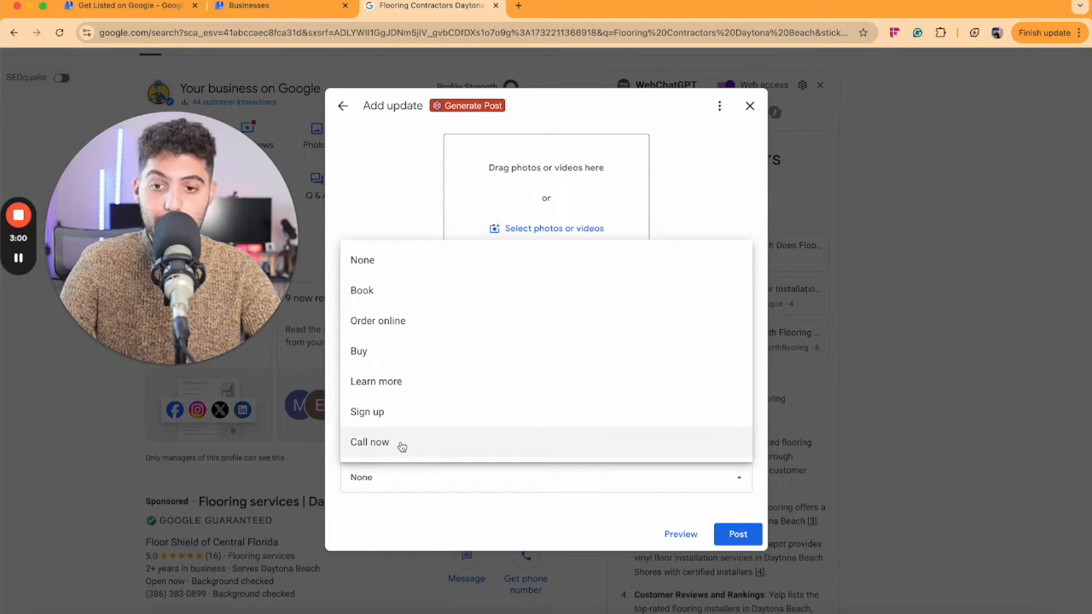
{"action": "left_click", "coordinate": [368, 442]}
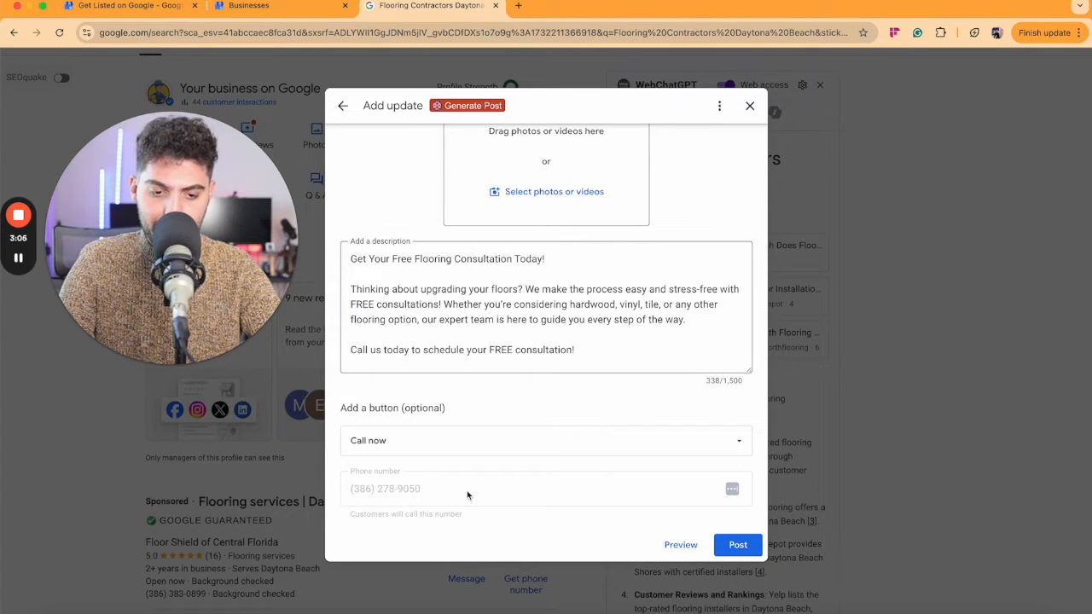
Attach the hardwood floor photo from the file picker to the consultation post.
{"action": "scroll", "scroll_direction": "down", "scroll_amount": 3}
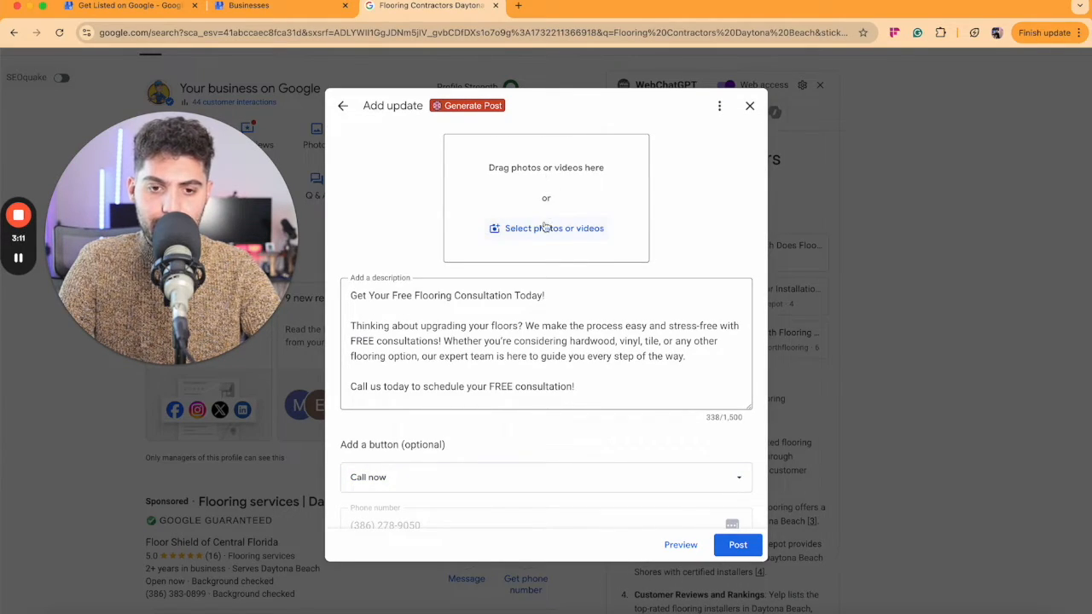
{"action": "left_click", "coordinate": [546, 229]}
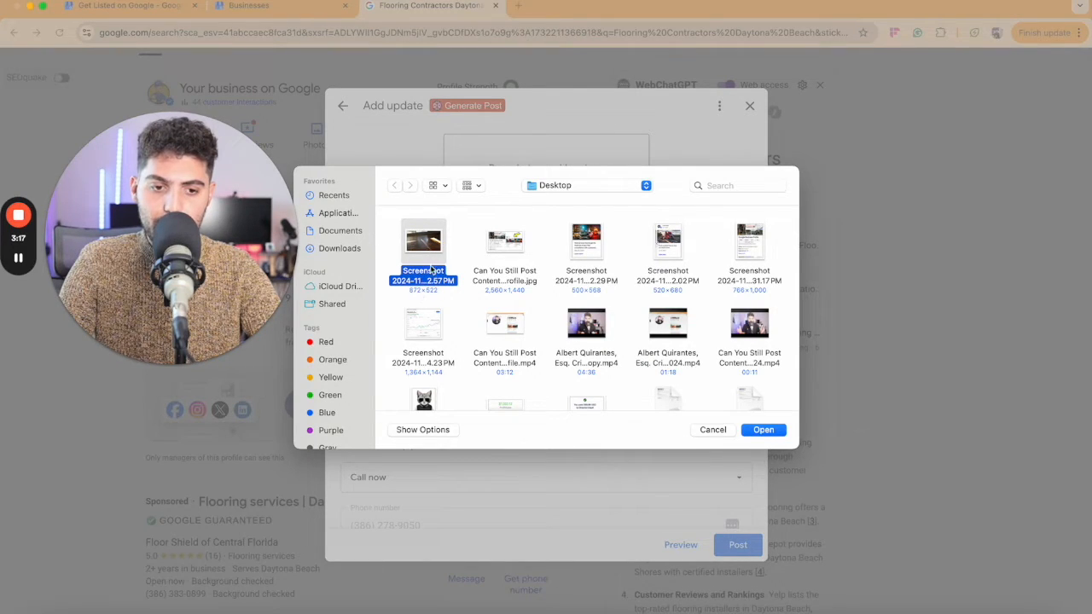
{"action": "mouse_move", "coordinate": [435, 282]}
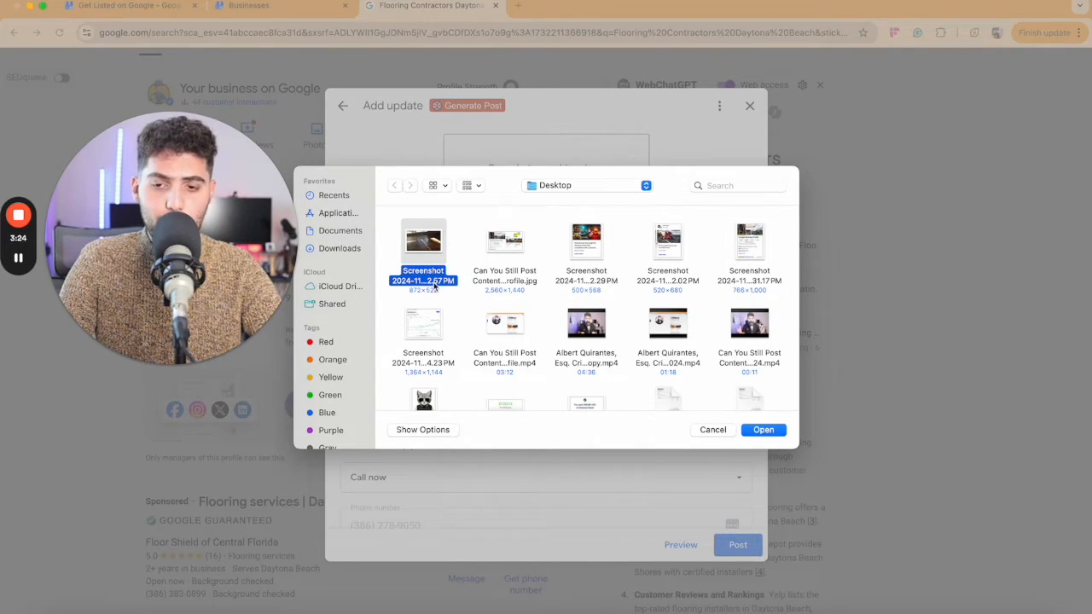
{"action": "mouse_move", "coordinate": [423, 256]}
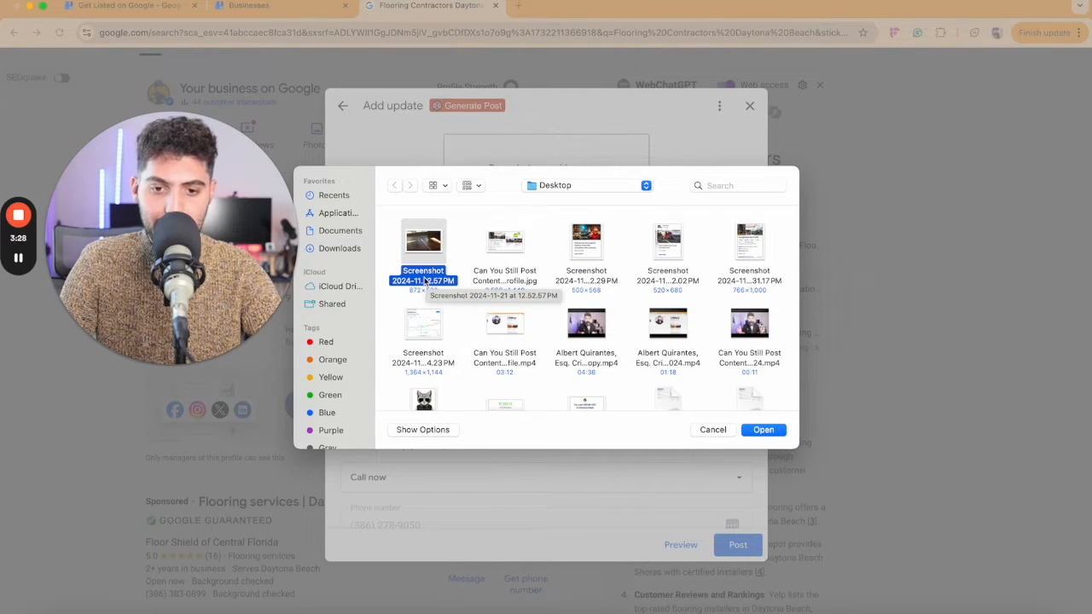
{"action": "right_click", "coordinate": [423, 248]}
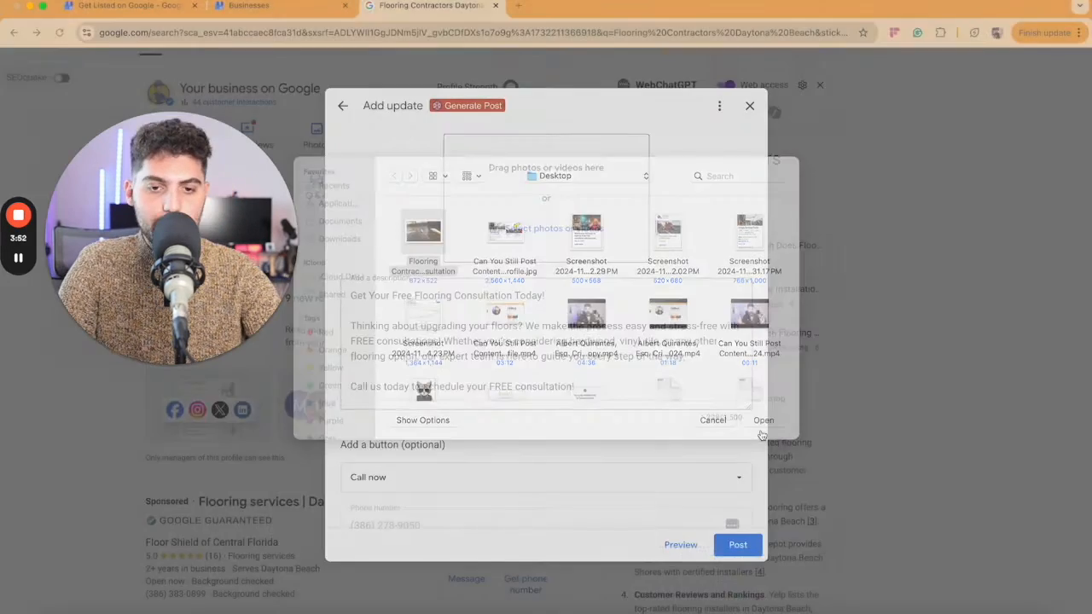
{"action": "left_click", "coordinate": [764, 419]}
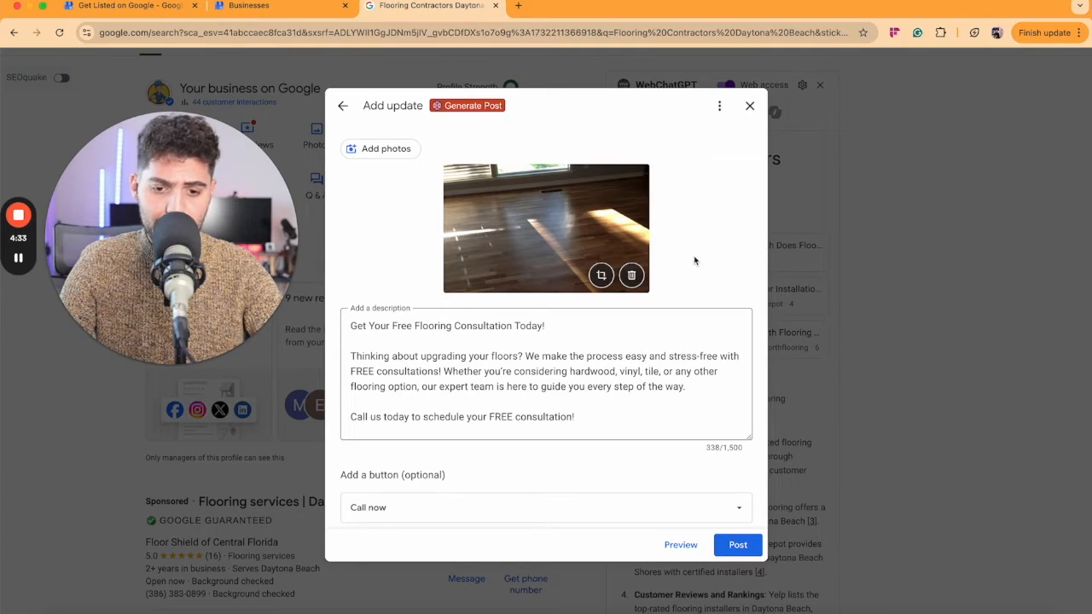
Publish the consultation post and get the update-being-reviewed confirmation.
{"action": "scroll", "scroll_direction": "down", "scroll_amount": 3}
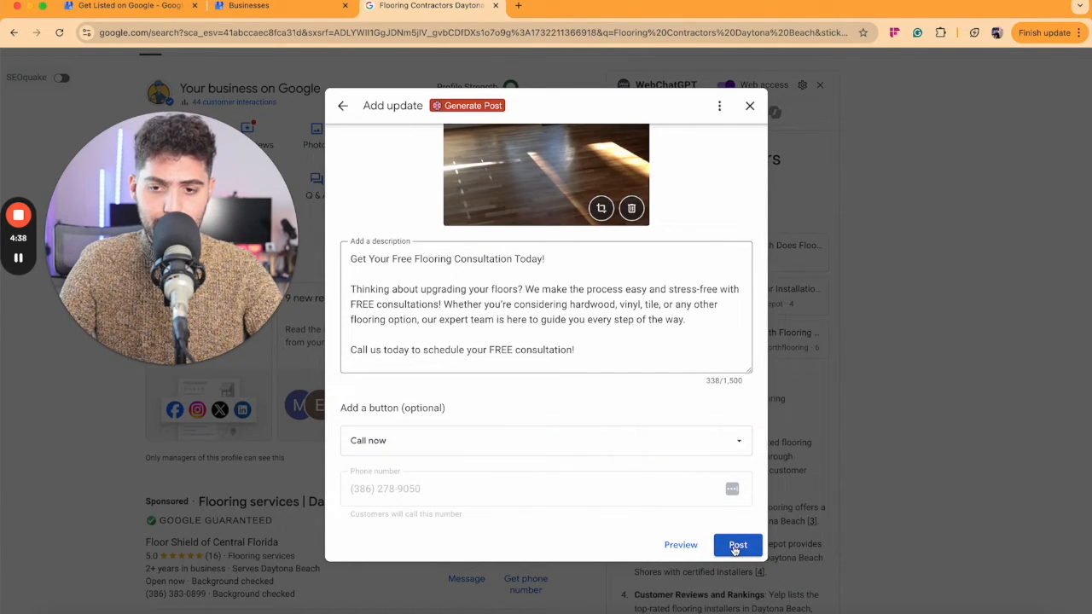
{"action": "left_click", "coordinate": [737, 546]}
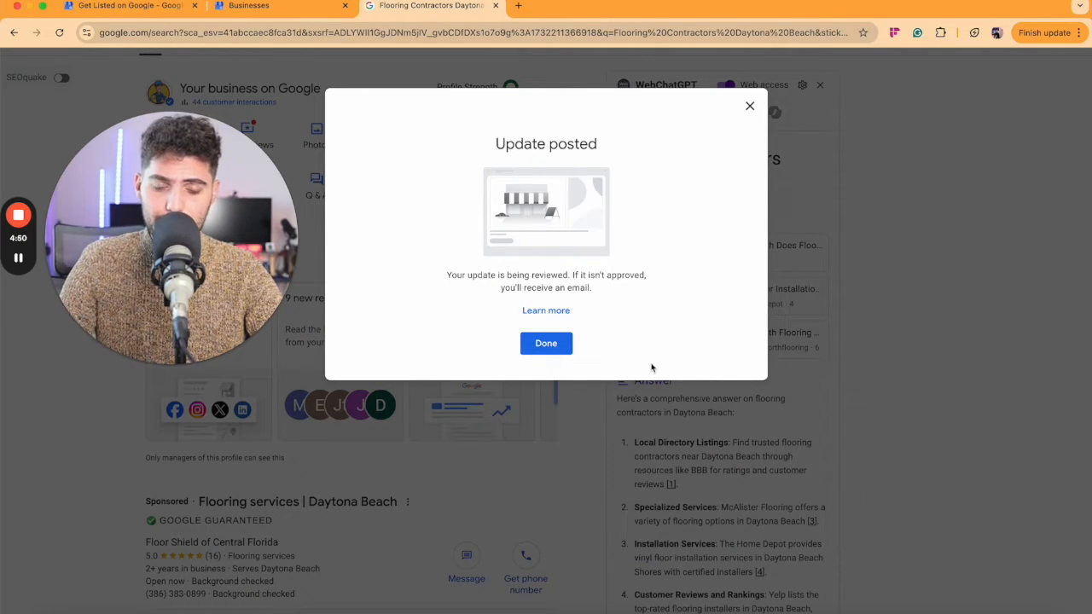
{"action": "mouse_move", "coordinate": [469, 294]}
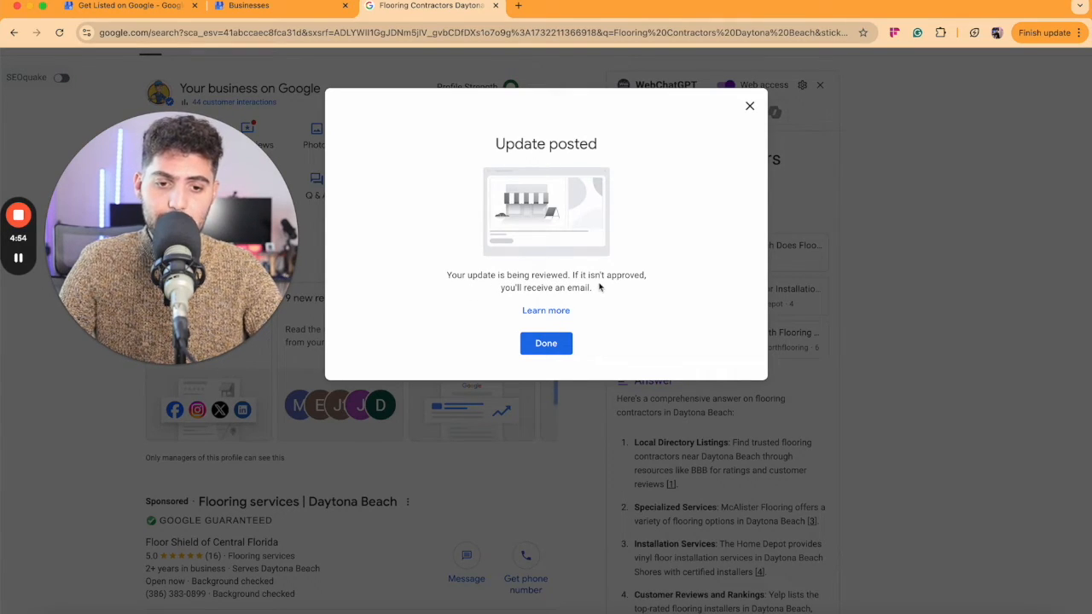
{"action": "mouse_move", "coordinate": [621, 310]}
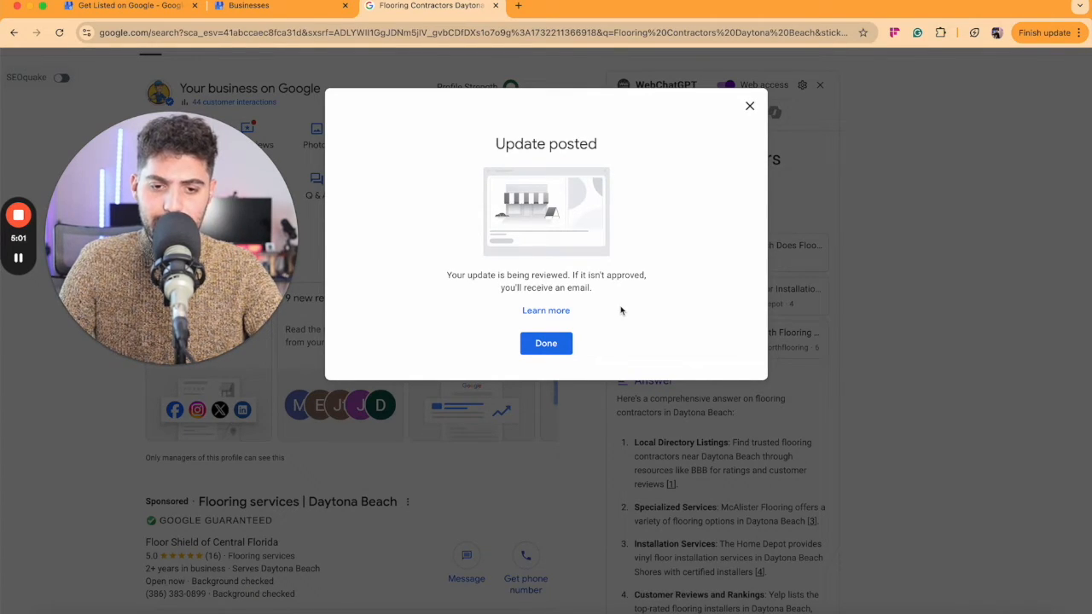
{"action": "mouse_move", "coordinate": [606, 320]}
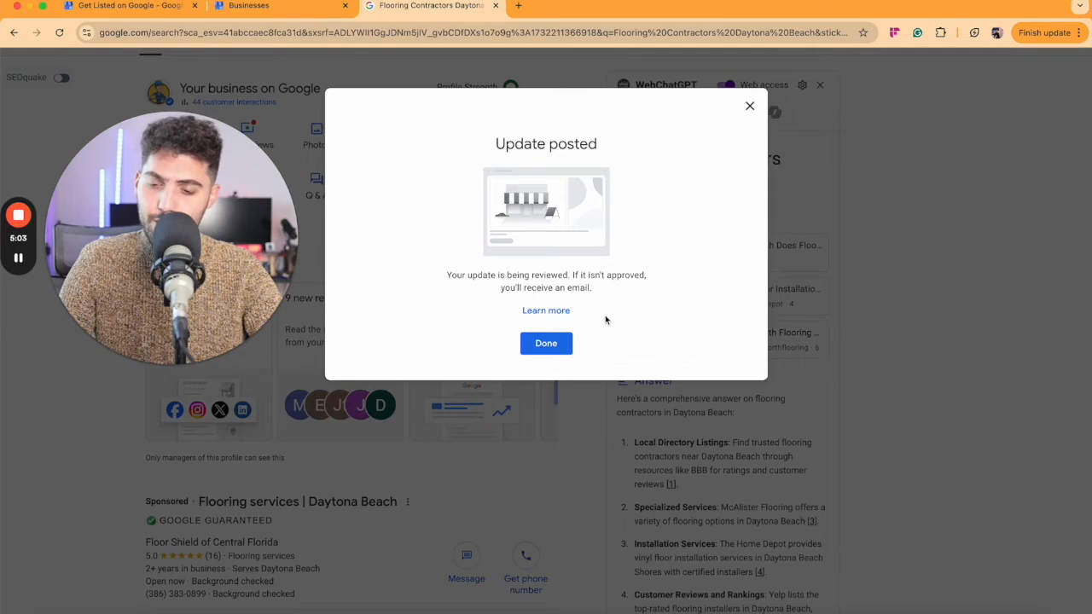
Dismiss the confirmation and return to search results showing the new post.
{"action": "left_click", "coordinate": [546, 343]}
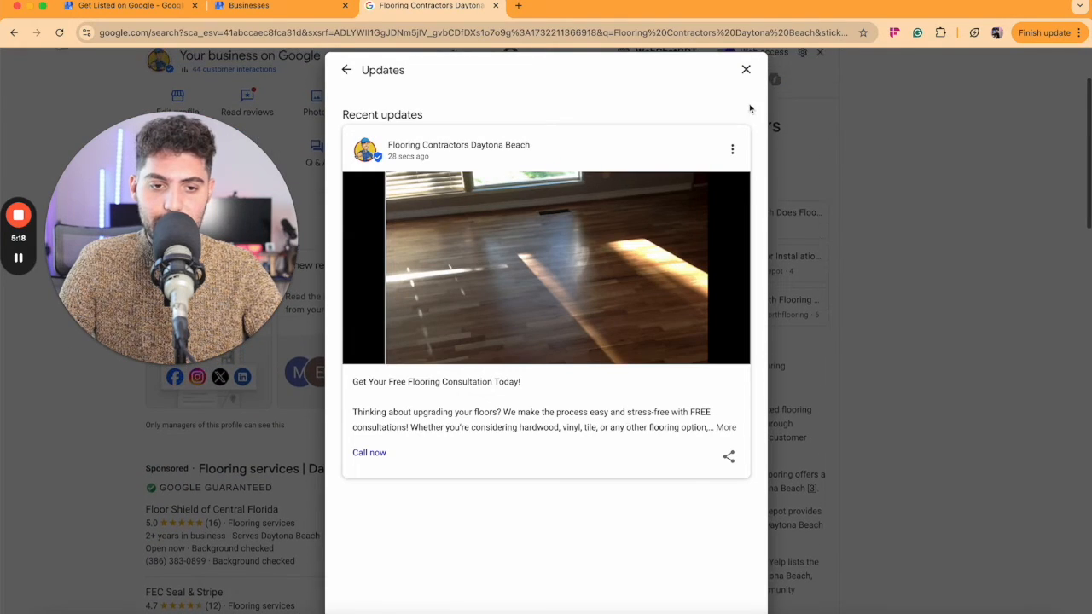
{"action": "left_click", "coordinate": [745, 69]}
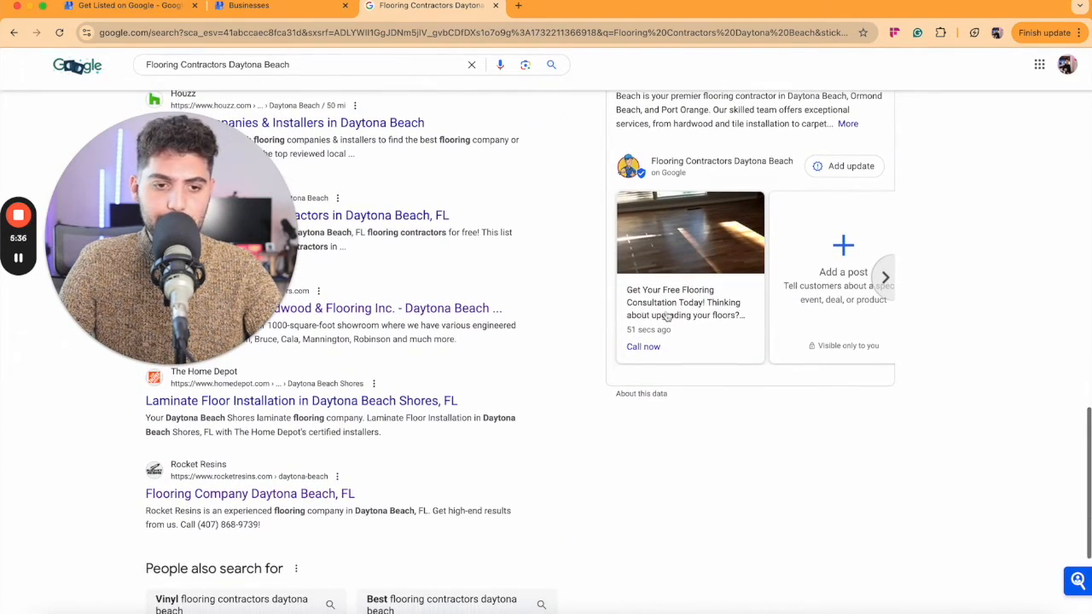